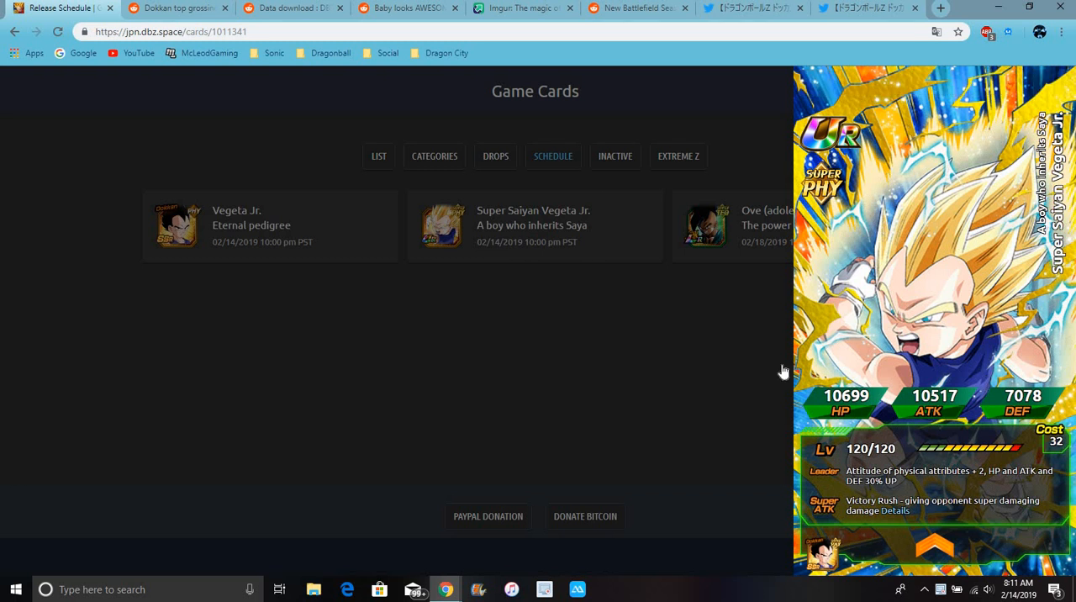
mouse_move(776, 363)
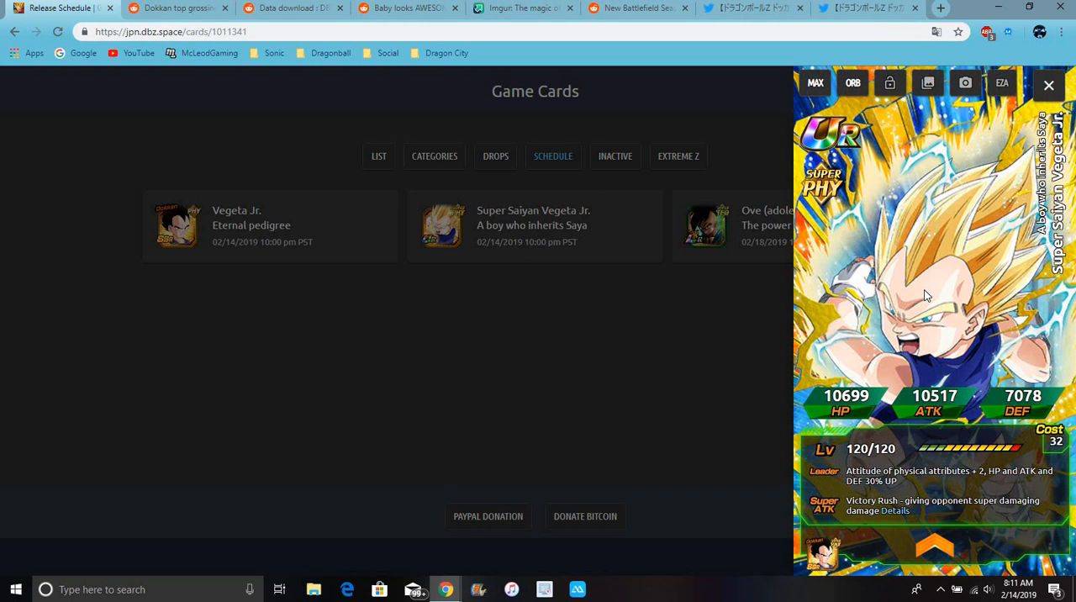
mouse_move(532, 322)
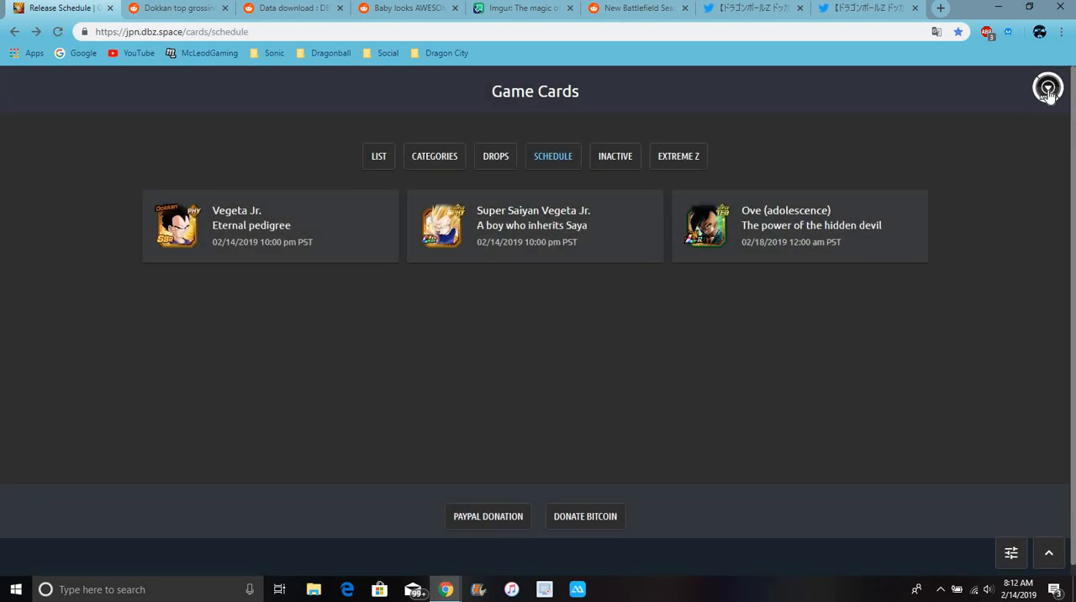
Open the Ove (adolescence) card preview from the menu and show its transformed Superwave form.
click(1048, 87)
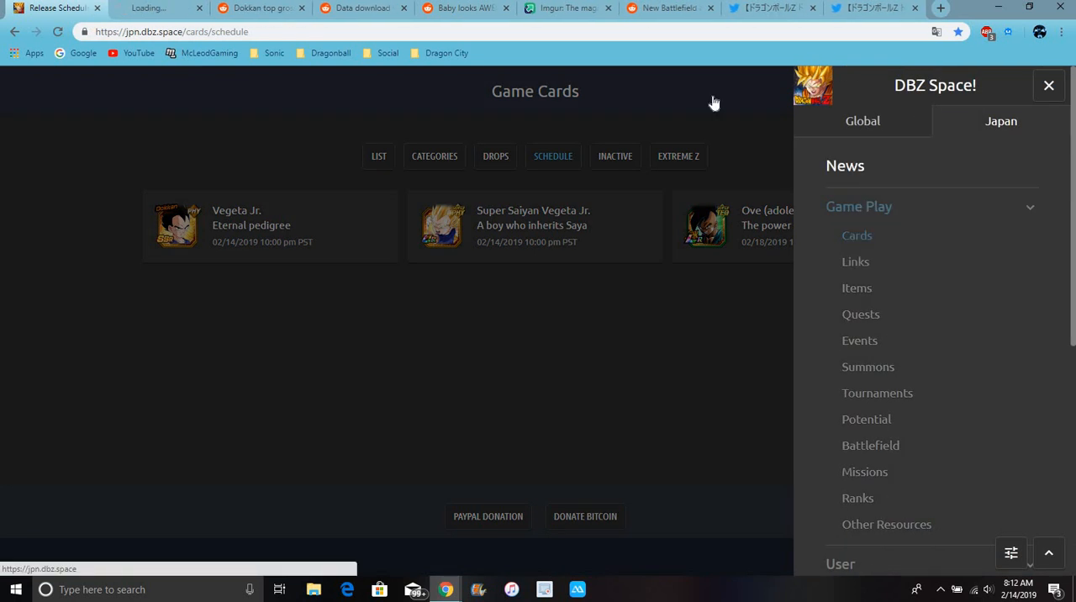
click(705, 224)
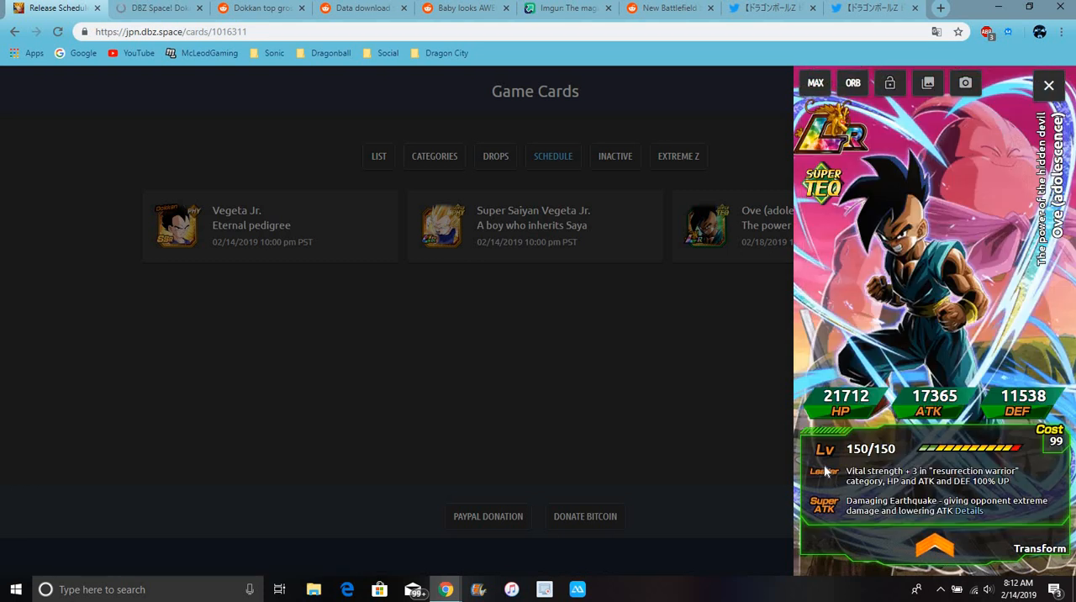
click(1039, 548)
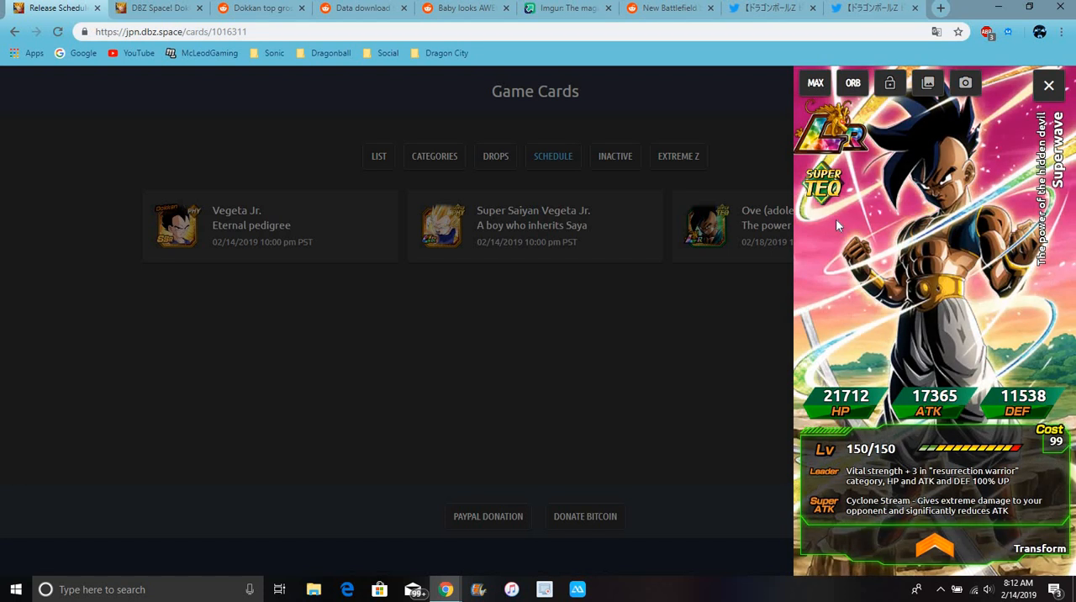
mouse_move(1038, 559)
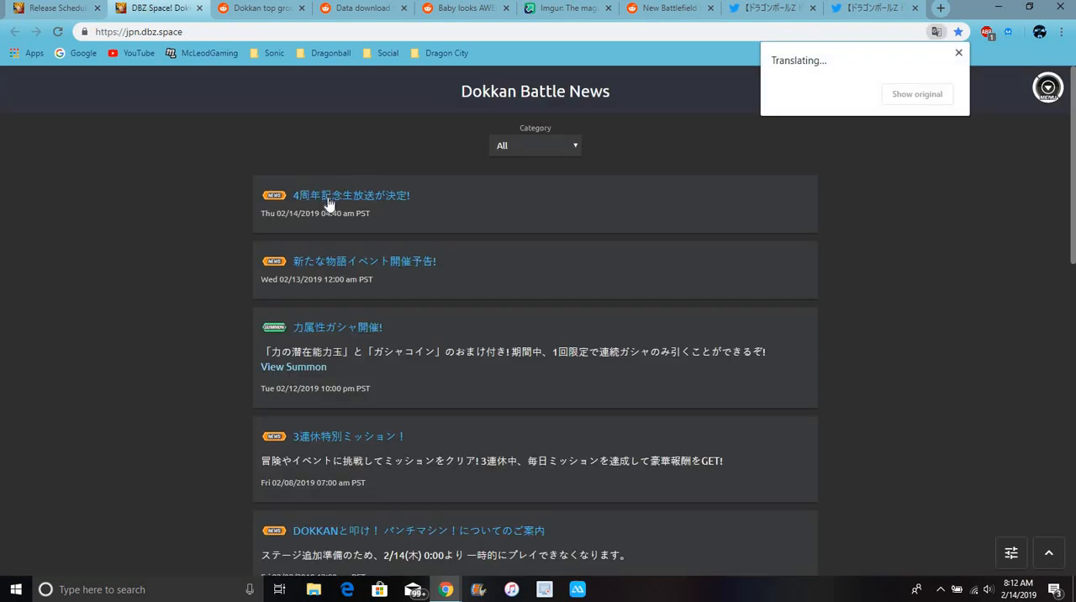
Open the new GT story event post in a new tab and read the 4th anniversary broadcast post.
right_click(351, 195)
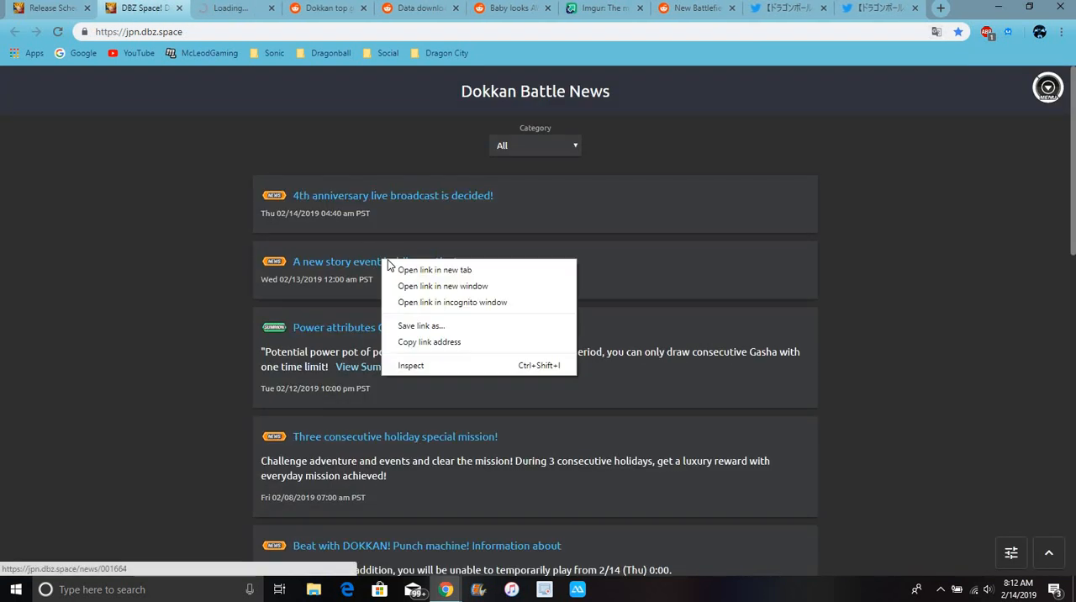
click(434, 270)
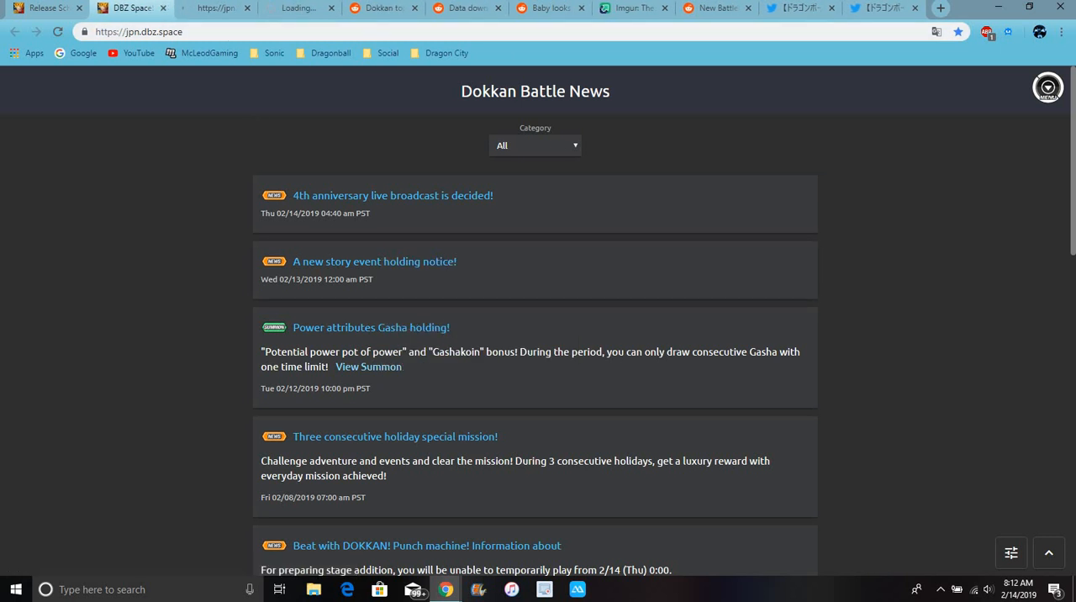
click(392, 195)
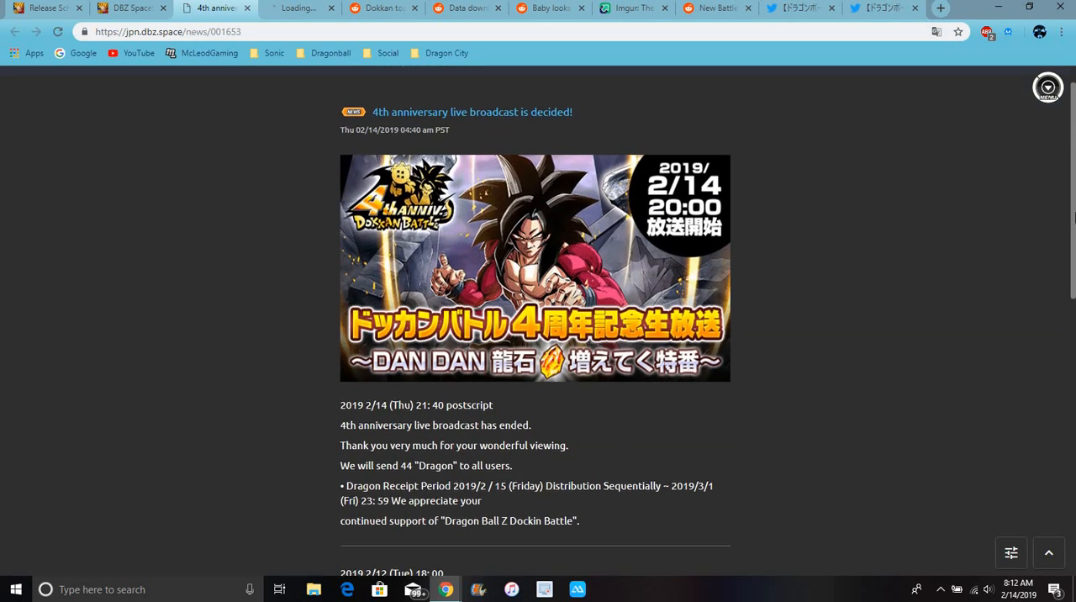
scroll(down, 3)
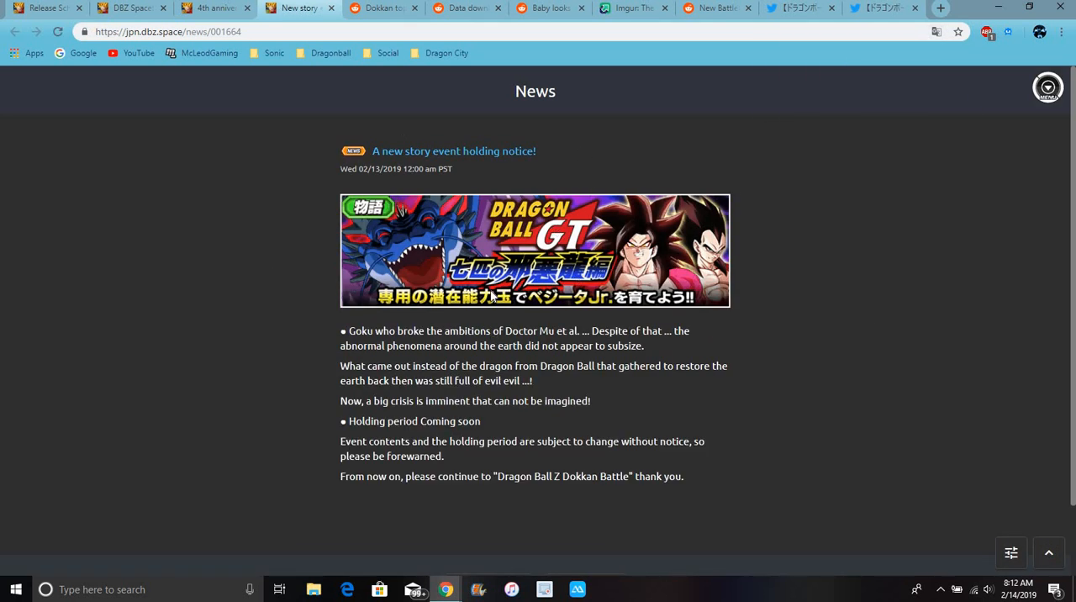
mouse_move(593, 205)
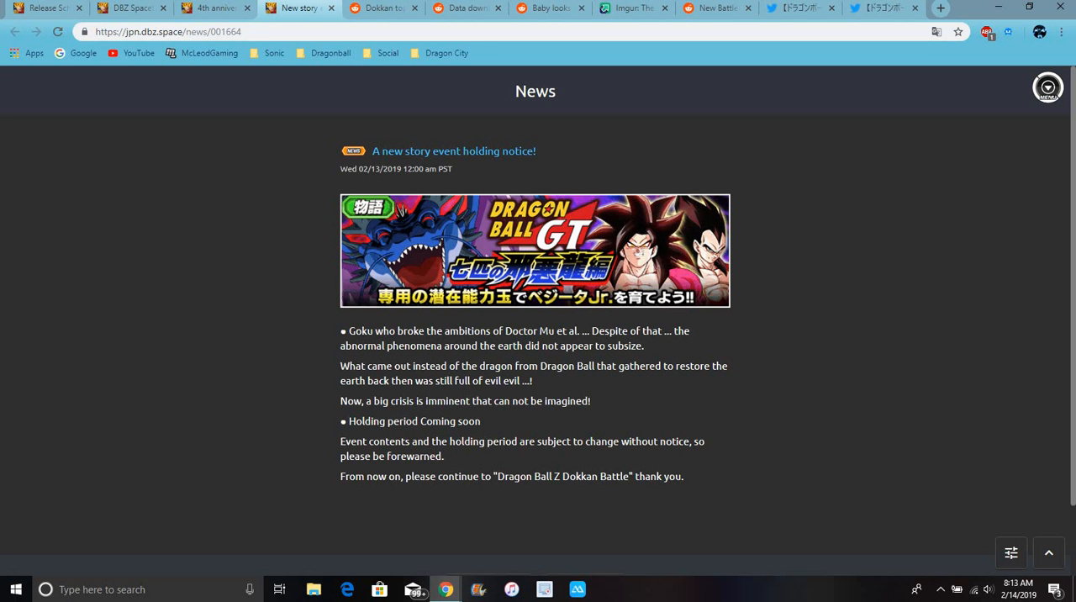
Switch to the 'Dokkan top grossing' tab and scroll through the r/DBZDokkanBattle post.
click(383, 8)
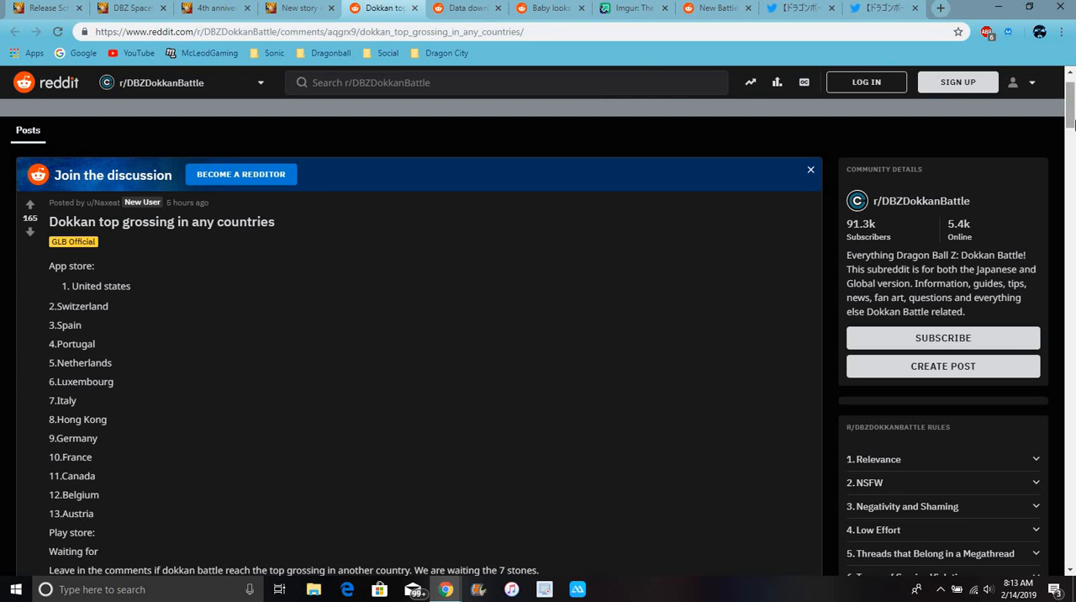
scroll(down, 3)
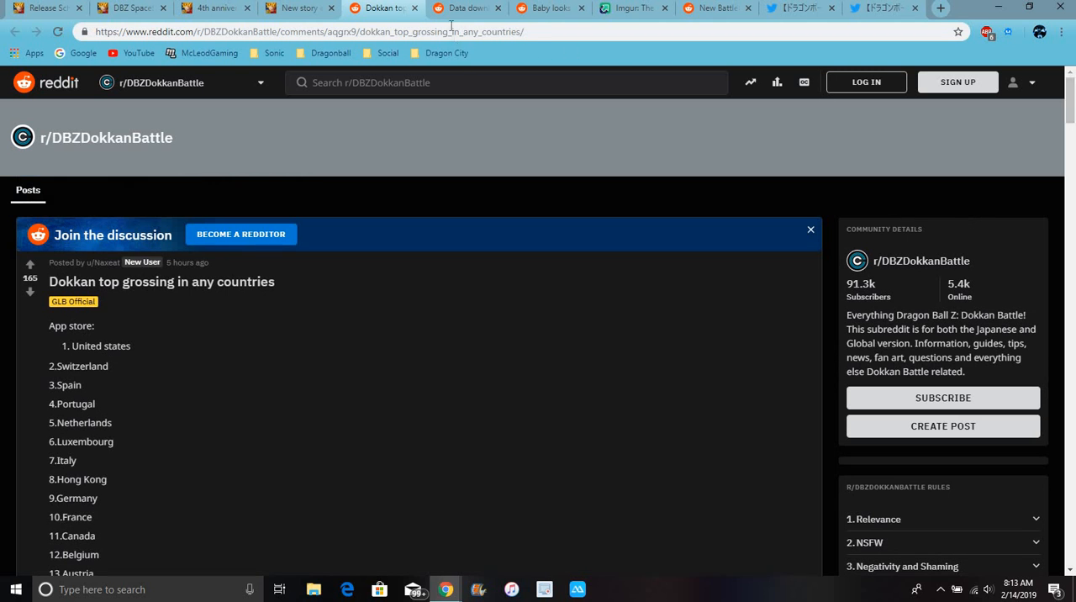
mouse_move(466, 8)
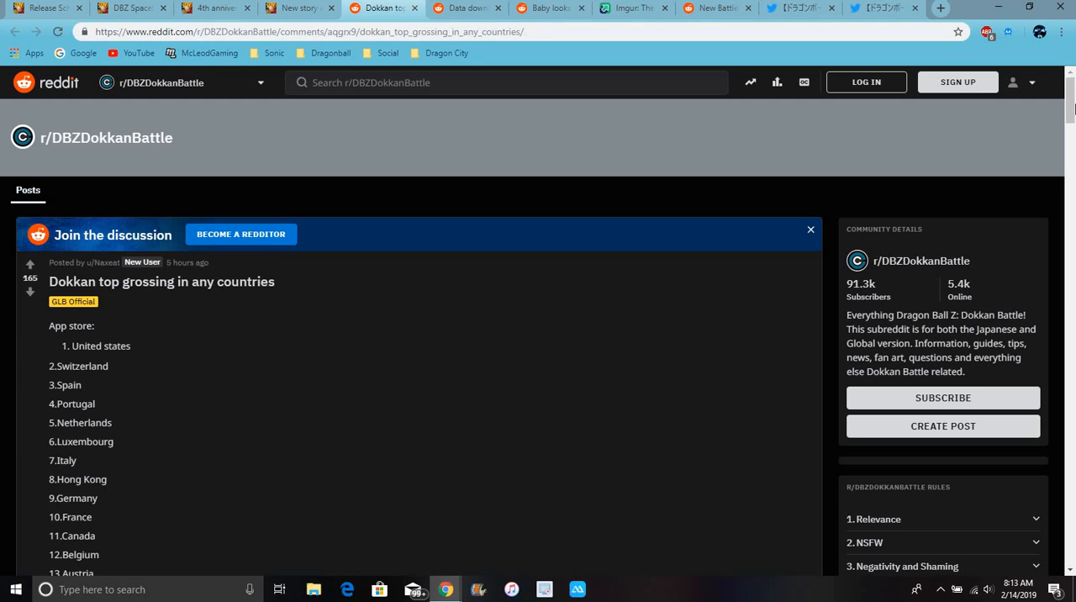
scroll(down, 3)
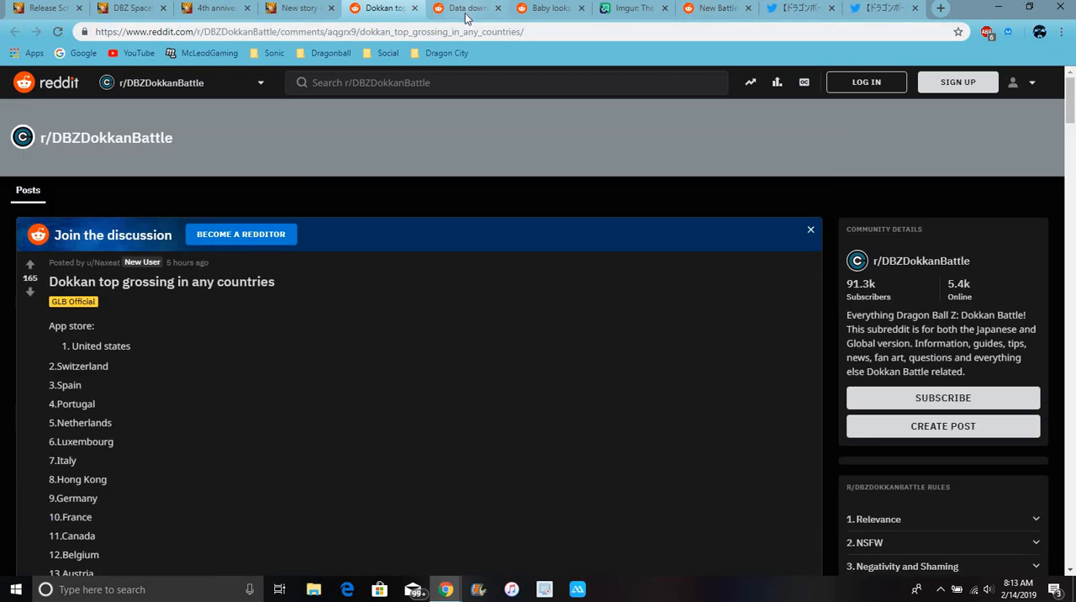
Switch to the Data download post and scroll to the Black Smoke Shenron missions comment.
click(462, 7)
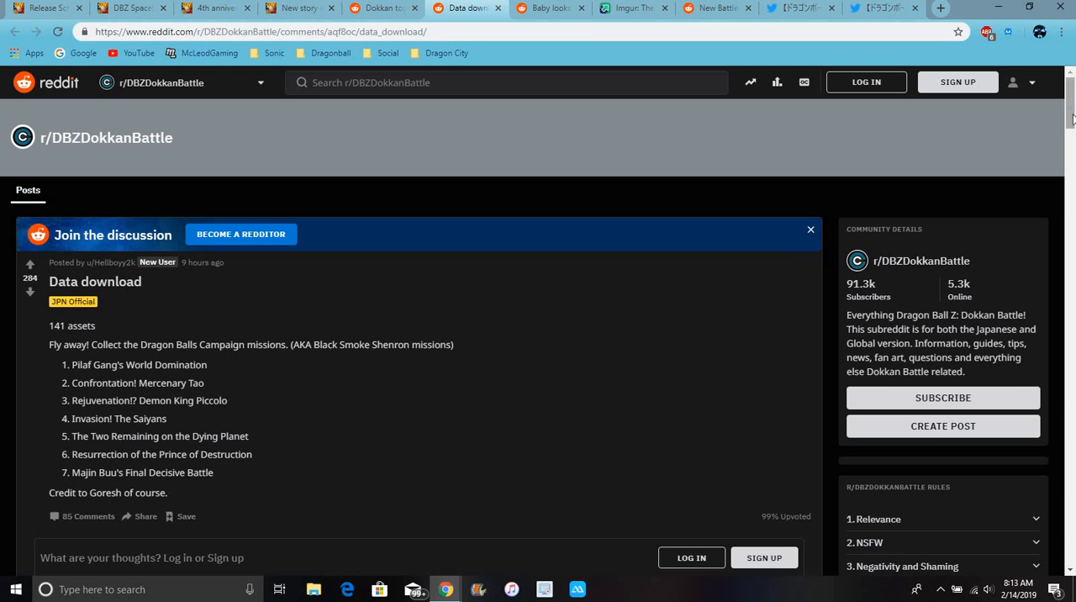
scroll(down, 3)
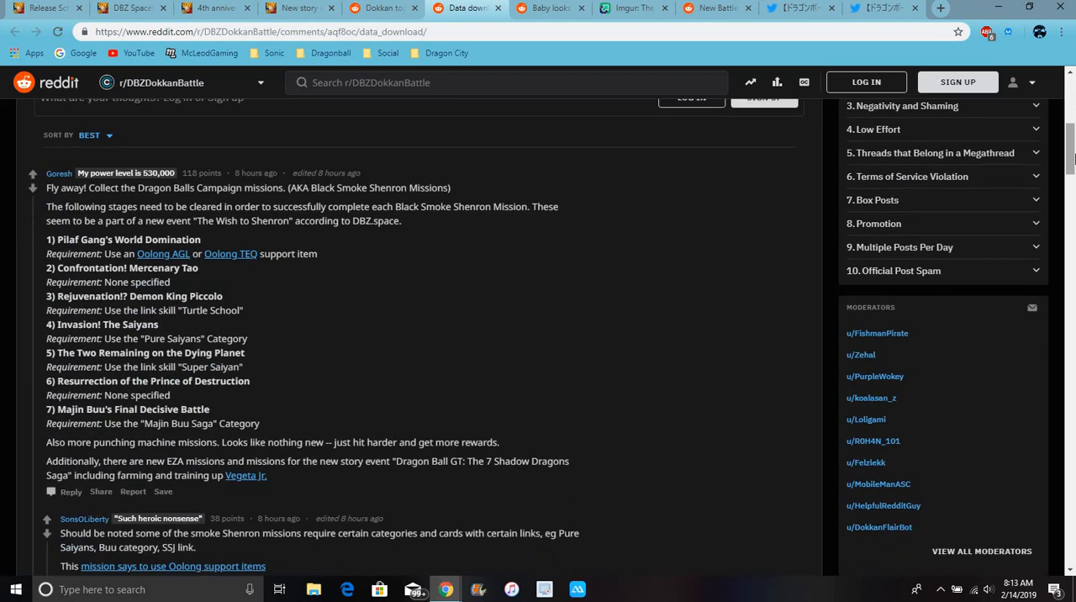
scroll(down, 3)
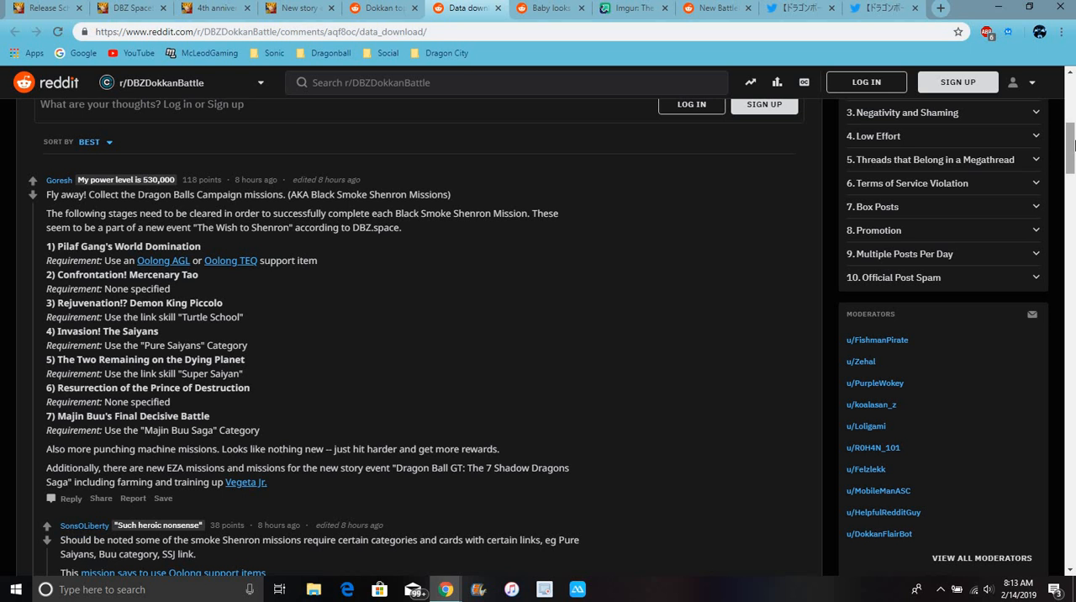
mouse_move(313, 371)
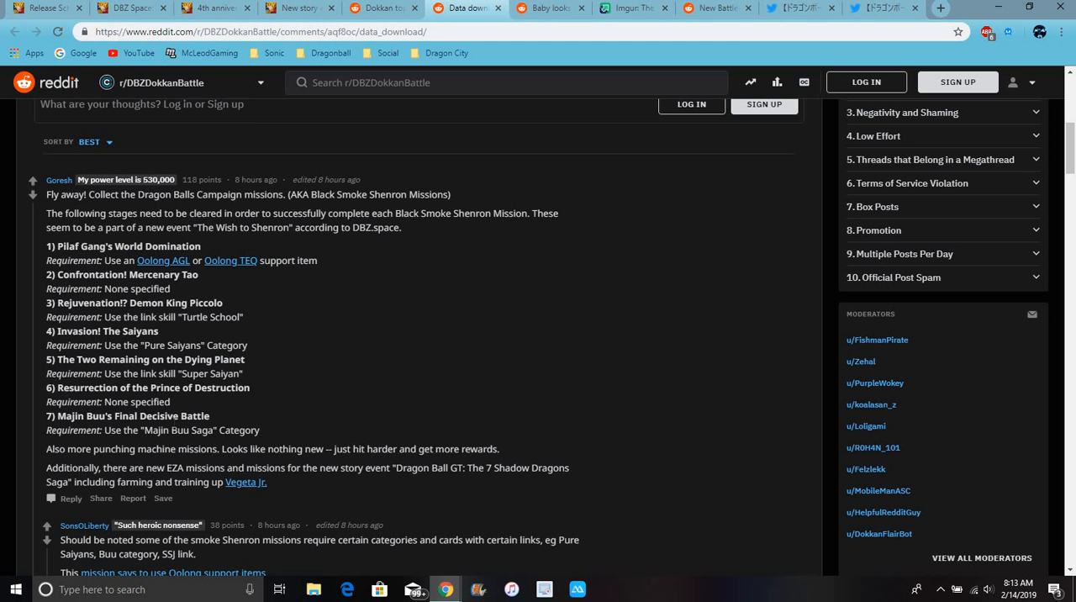
mouse_move(279, 278)
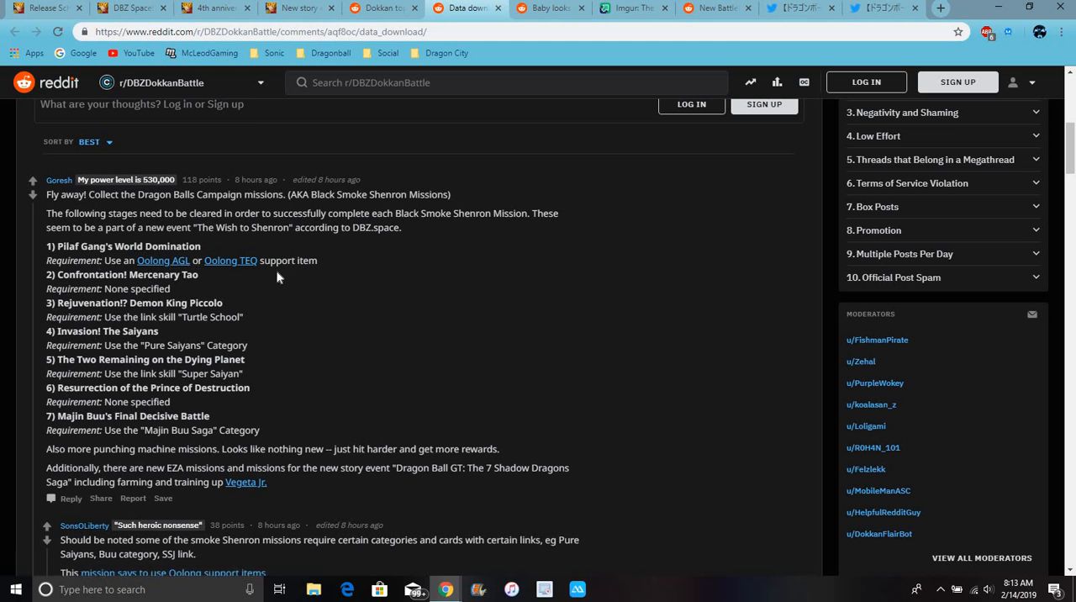
mouse_move(306, 295)
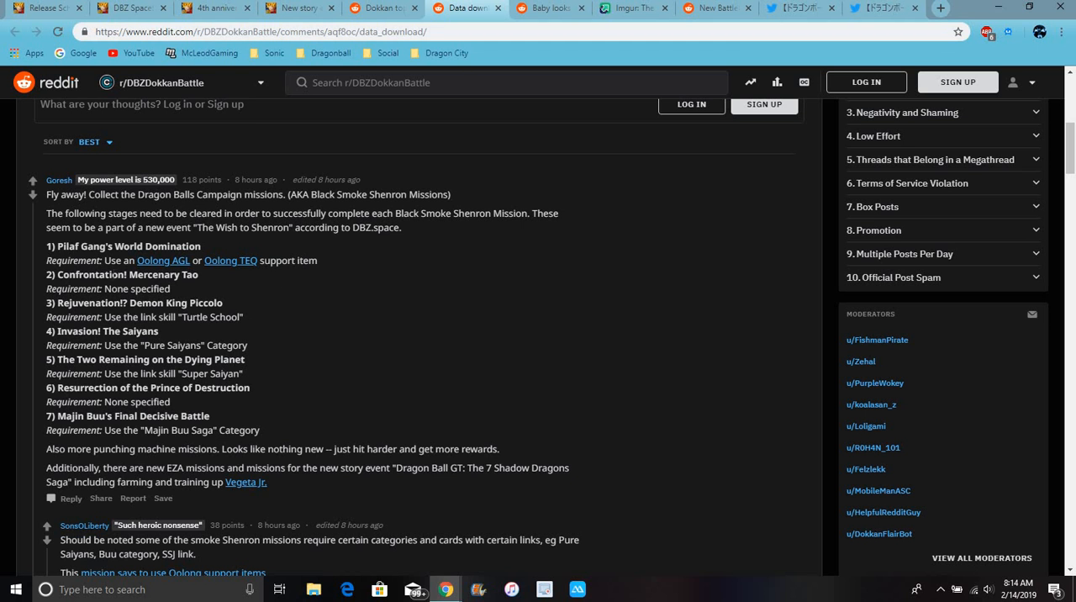
mouse_move(377, 312)
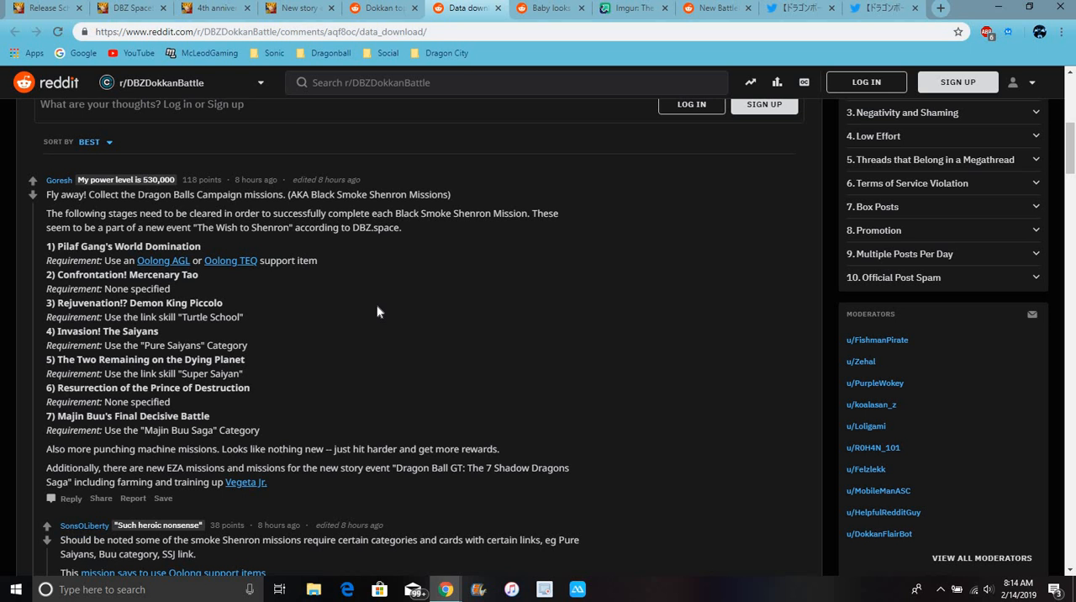
mouse_move(351, 301)
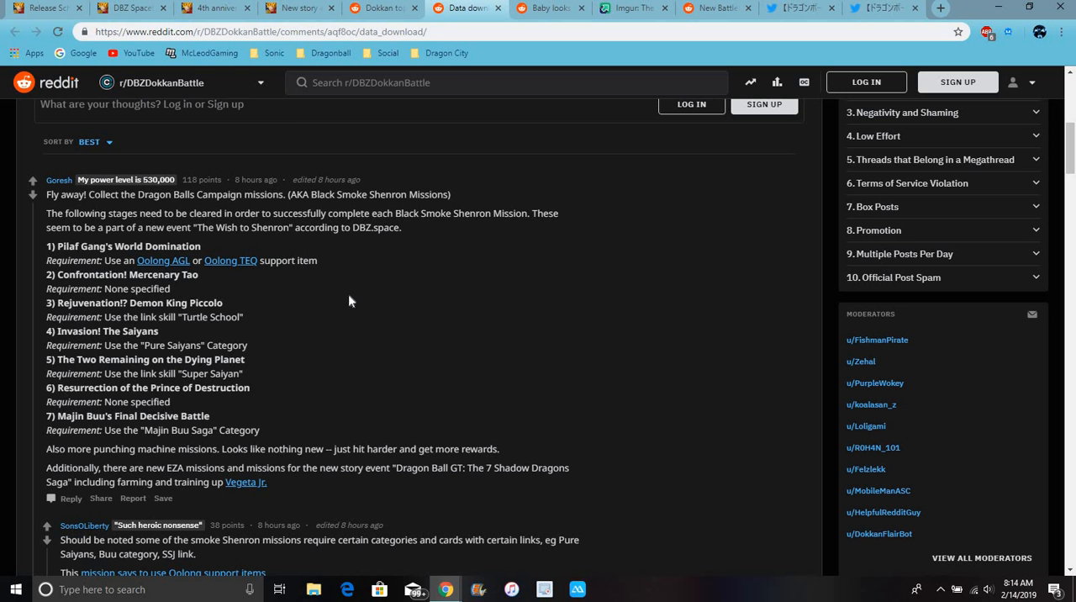
mouse_move(202, 316)
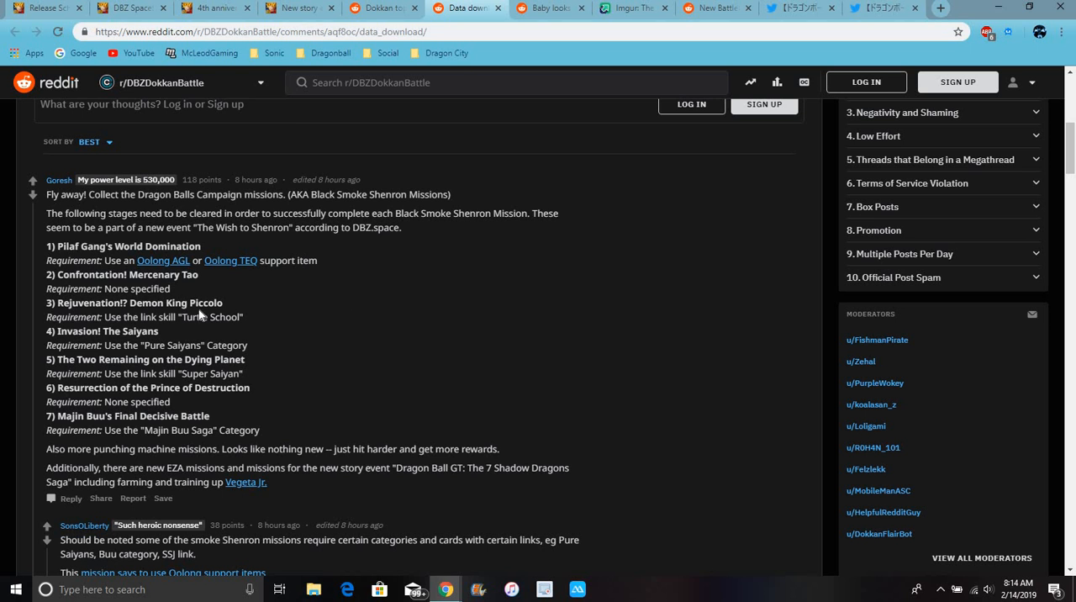
mouse_move(169, 341)
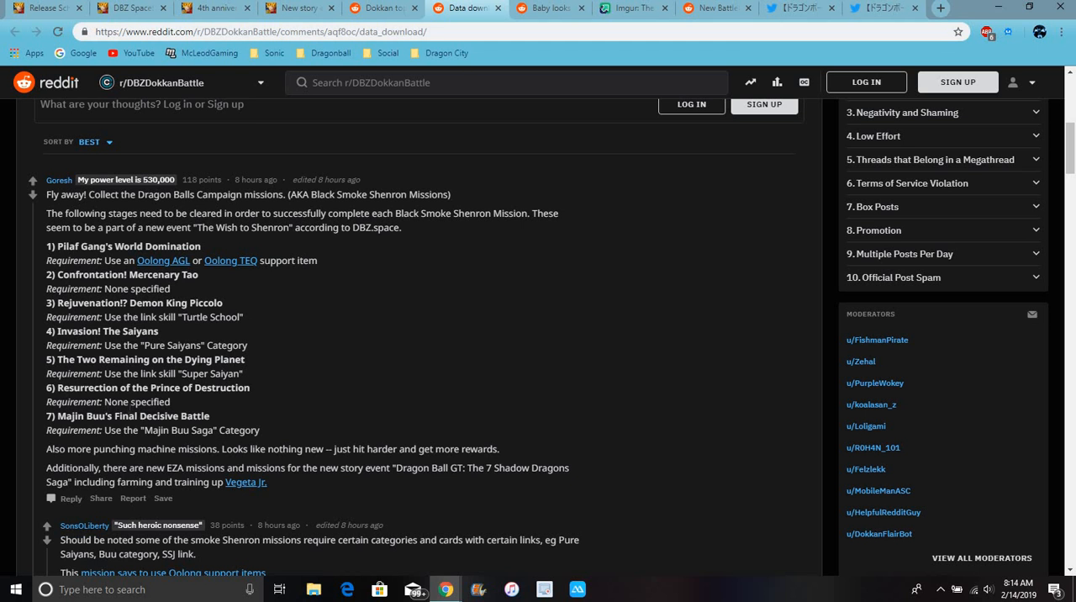
mouse_move(212, 423)
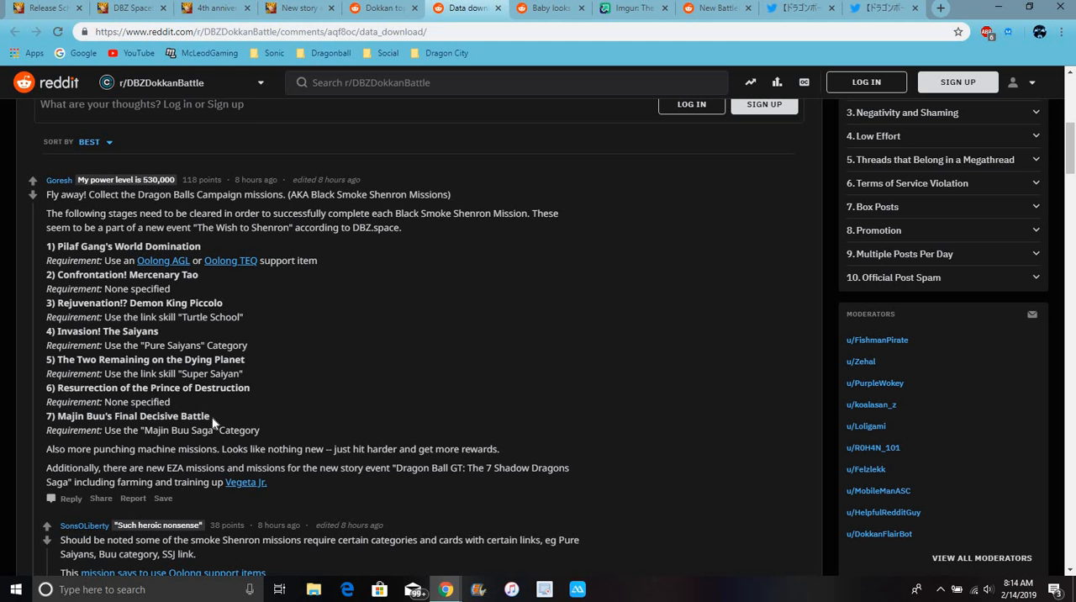
mouse_move(213, 423)
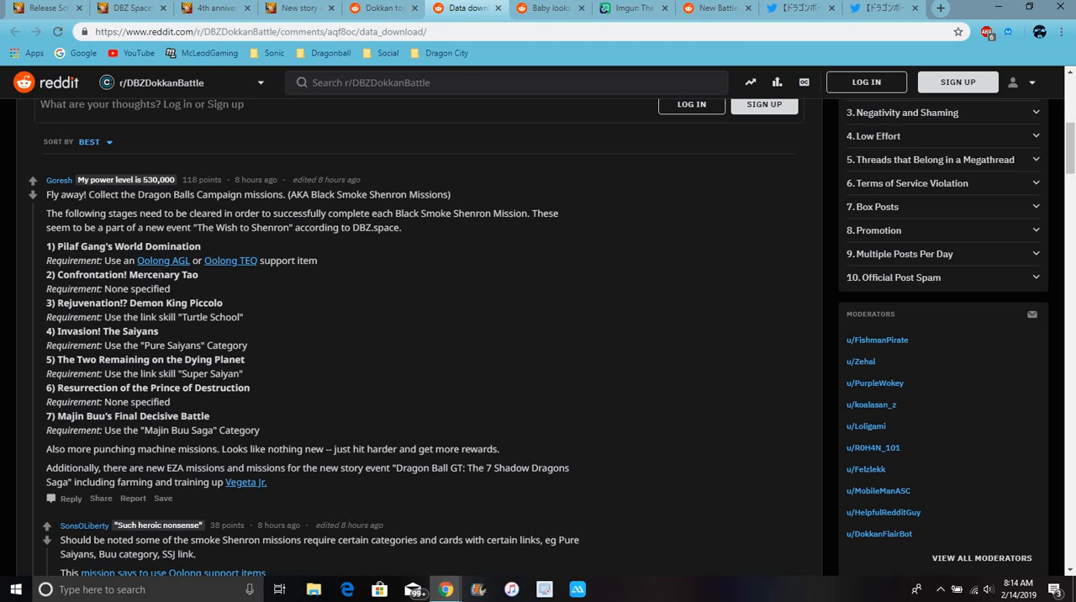
mouse_move(208, 412)
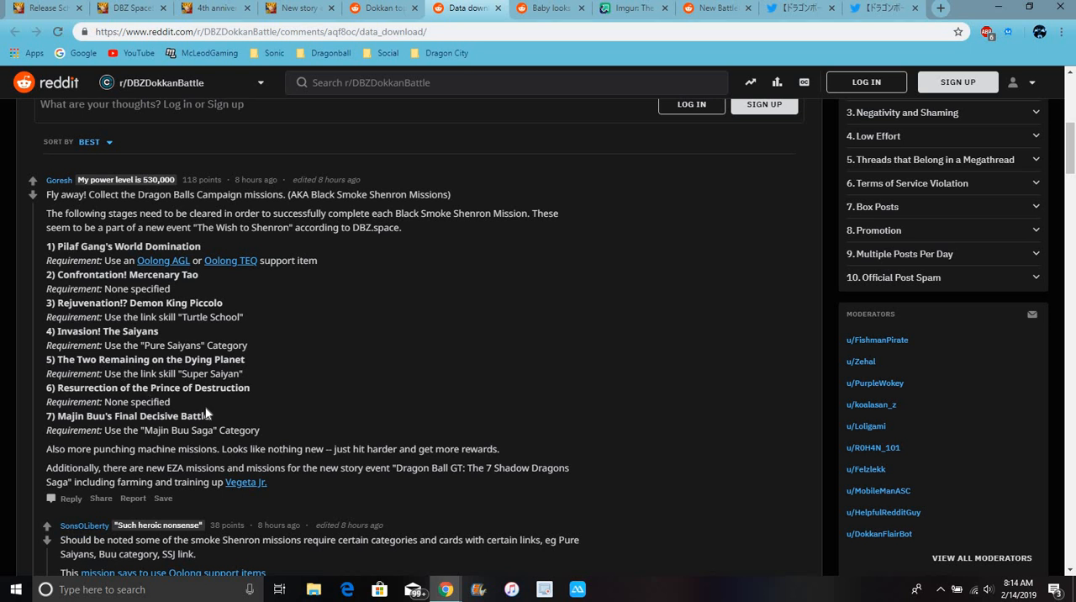
mouse_move(335, 366)
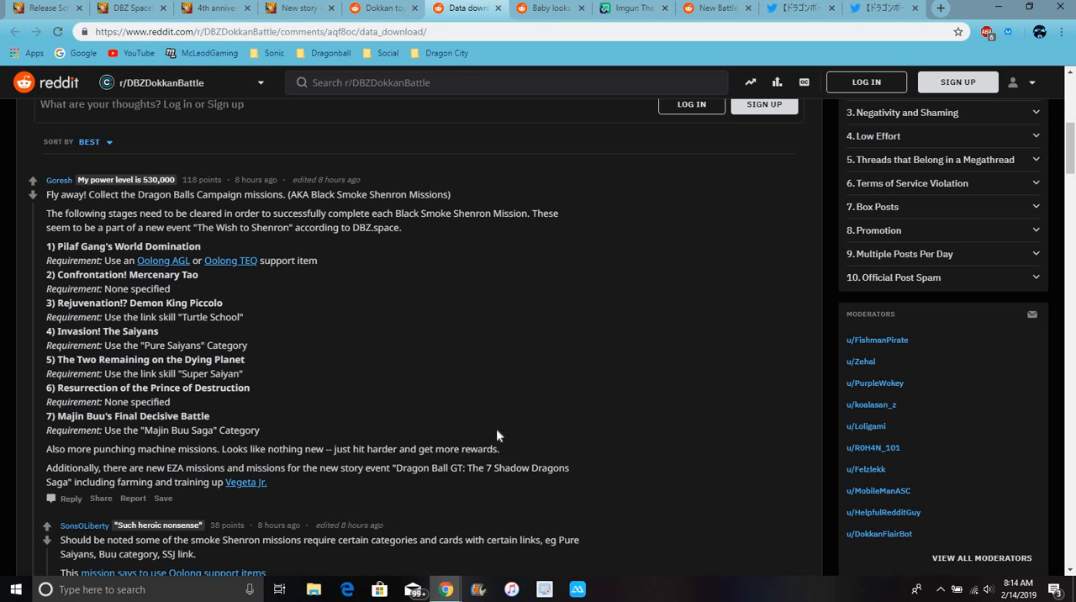
mouse_move(175, 486)
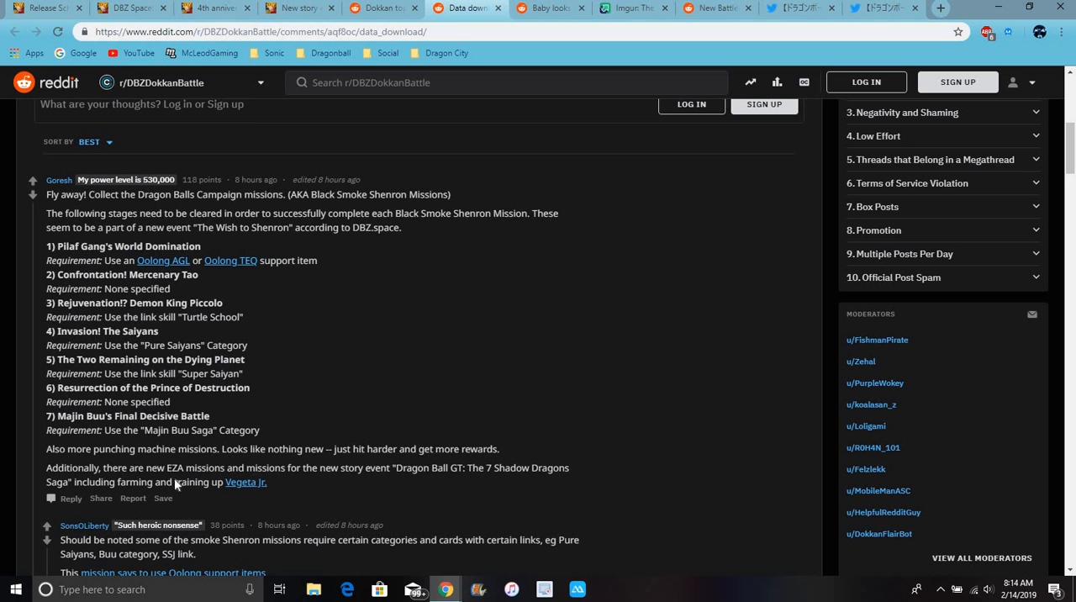
click(551, 7)
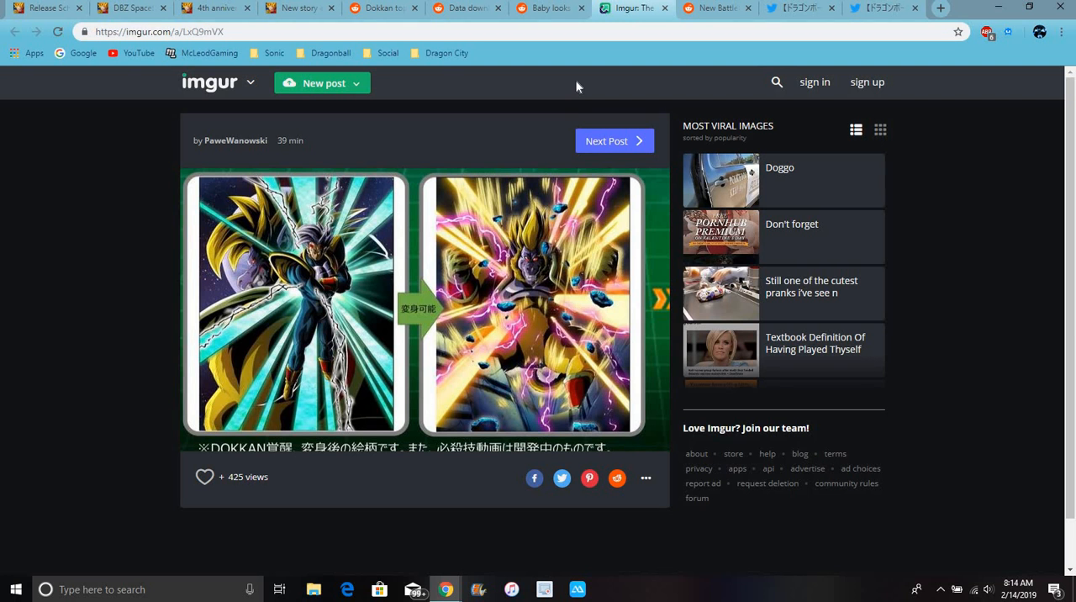
mouse_move(419, 192)
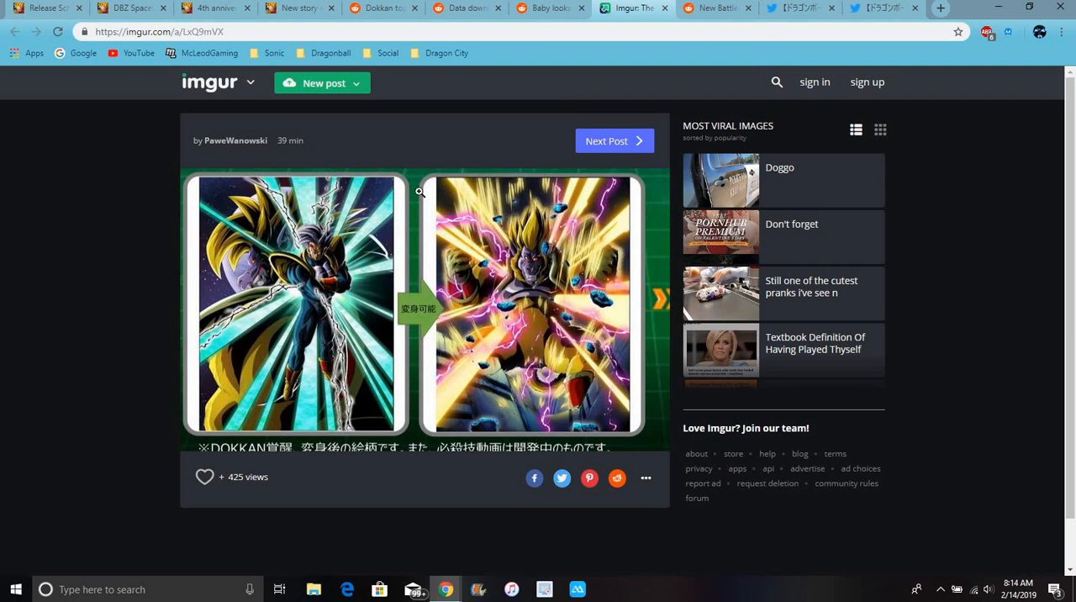
mouse_move(502, 355)
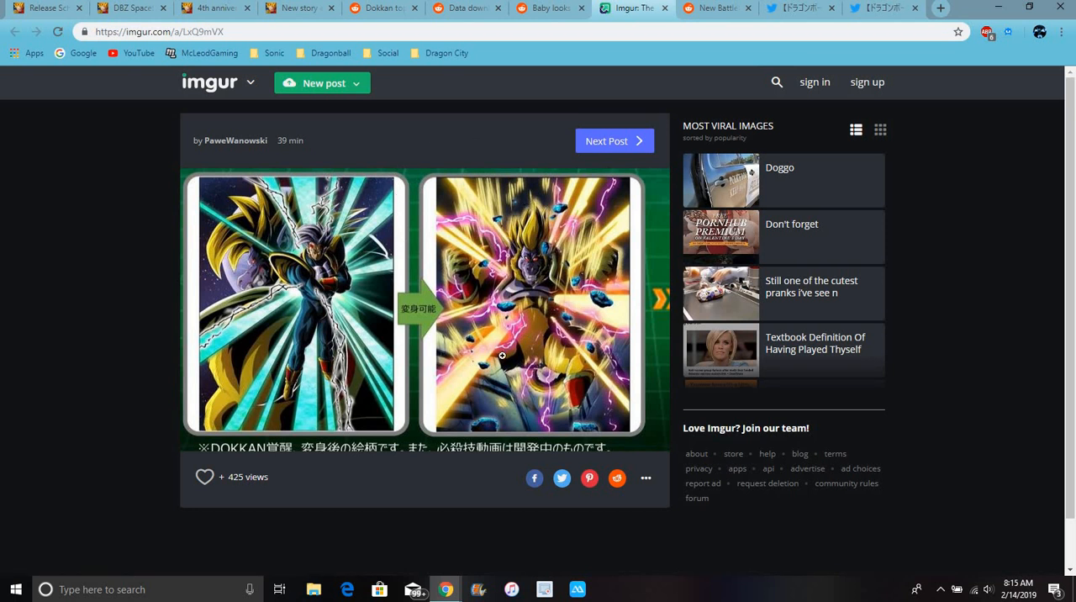
mouse_move(471, 155)
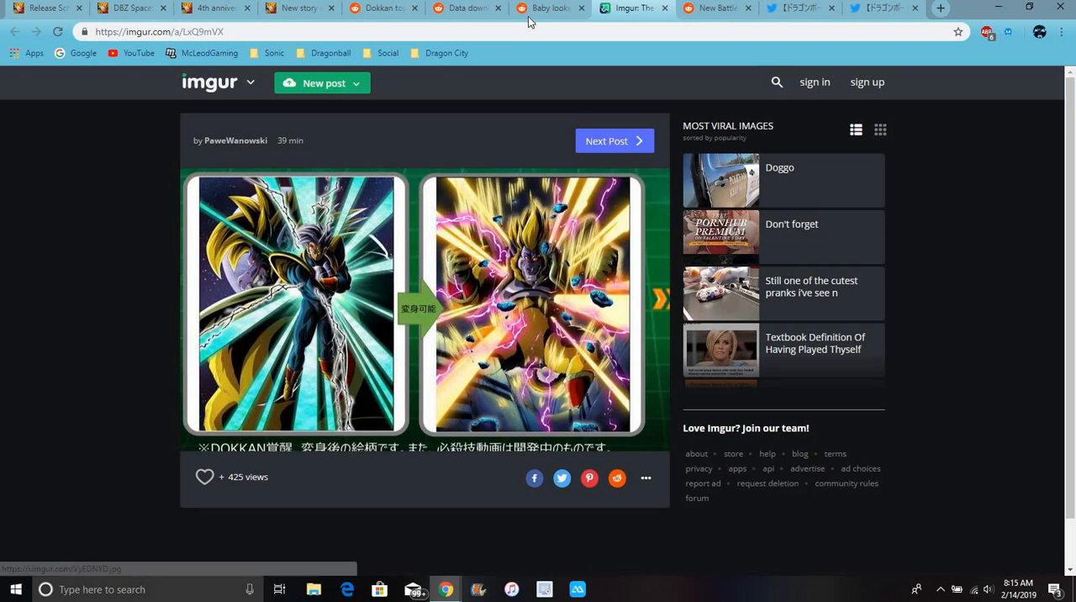
Scroll through the GT-themed New Battlefield Season stage list and boss-typing comments.
click(714, 7)
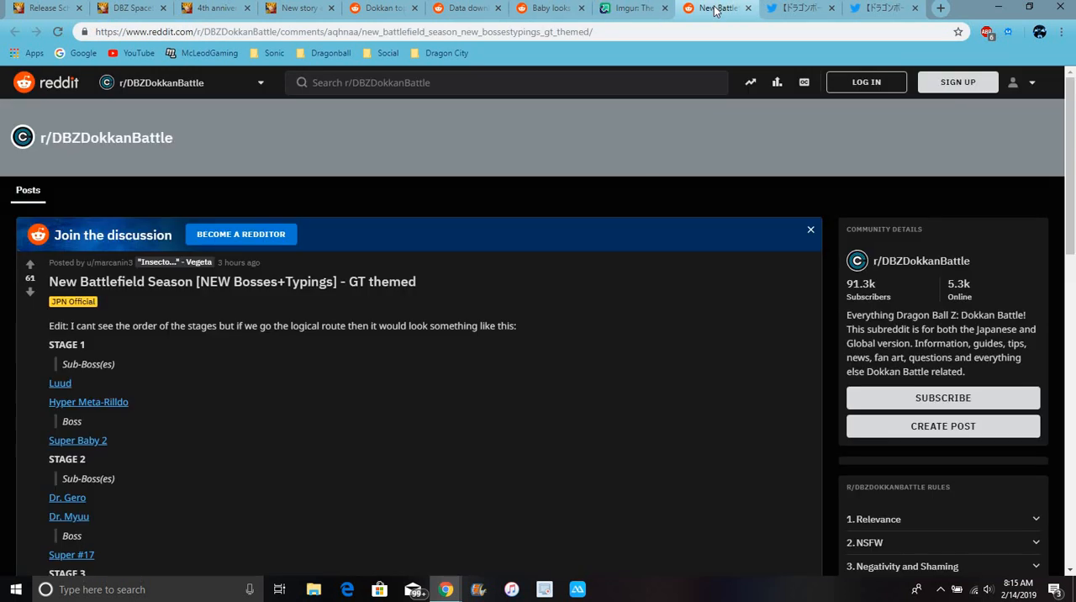
scroll(down, 3)
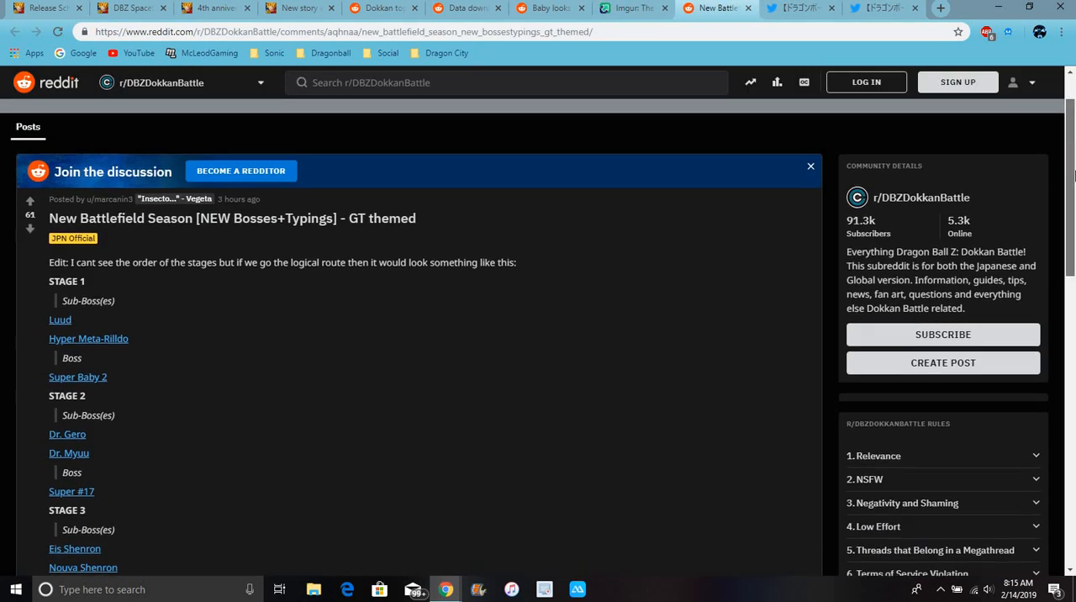
scroll(down, 3)
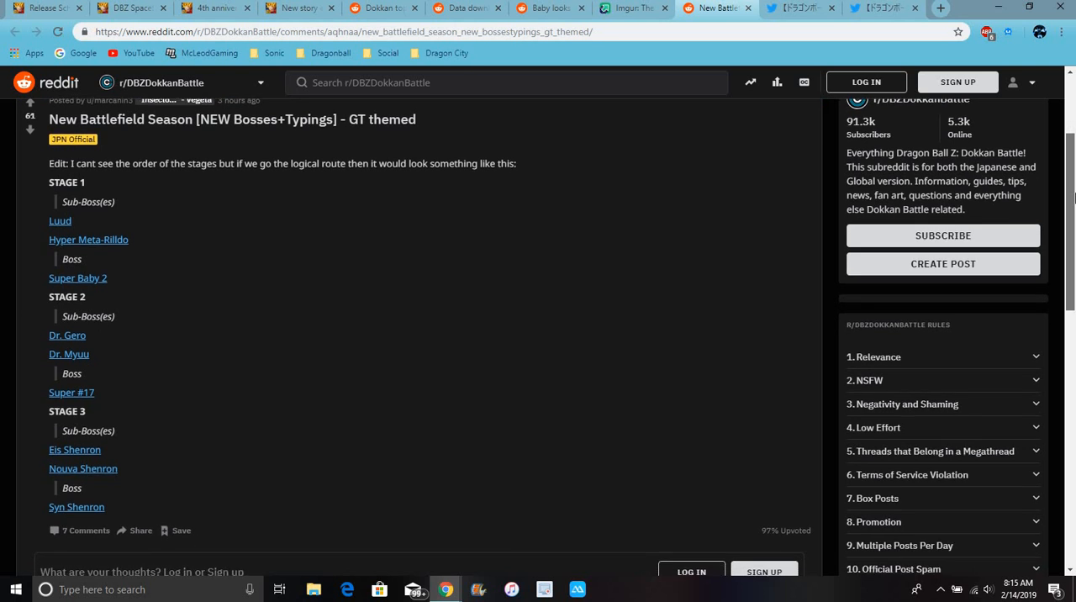
scroll(down, 3)
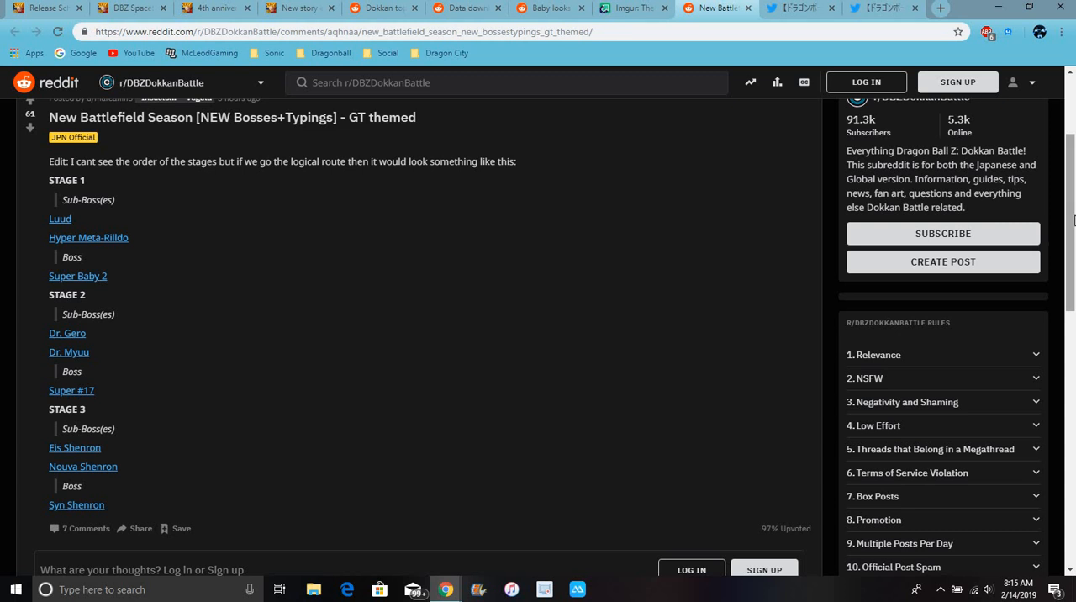
scroll(down, 3)
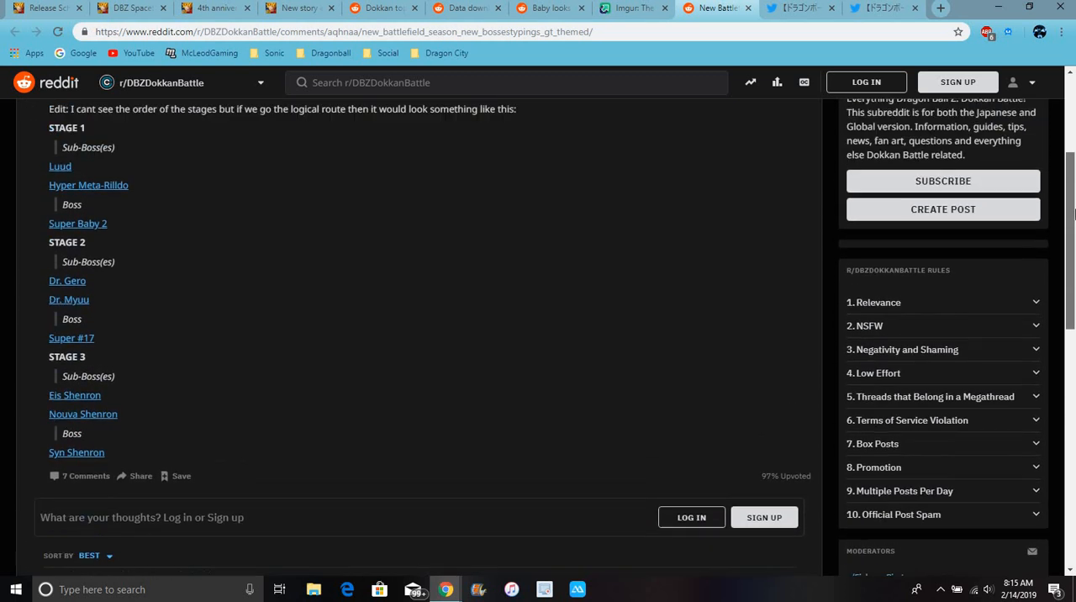
scroll(up, 3)
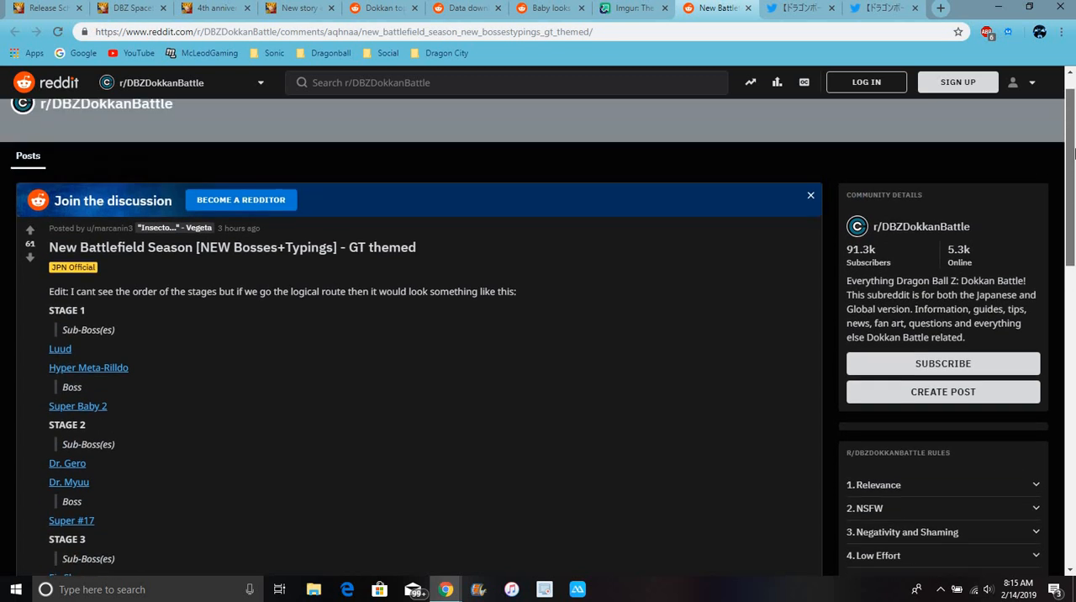
scroll(down, 3)
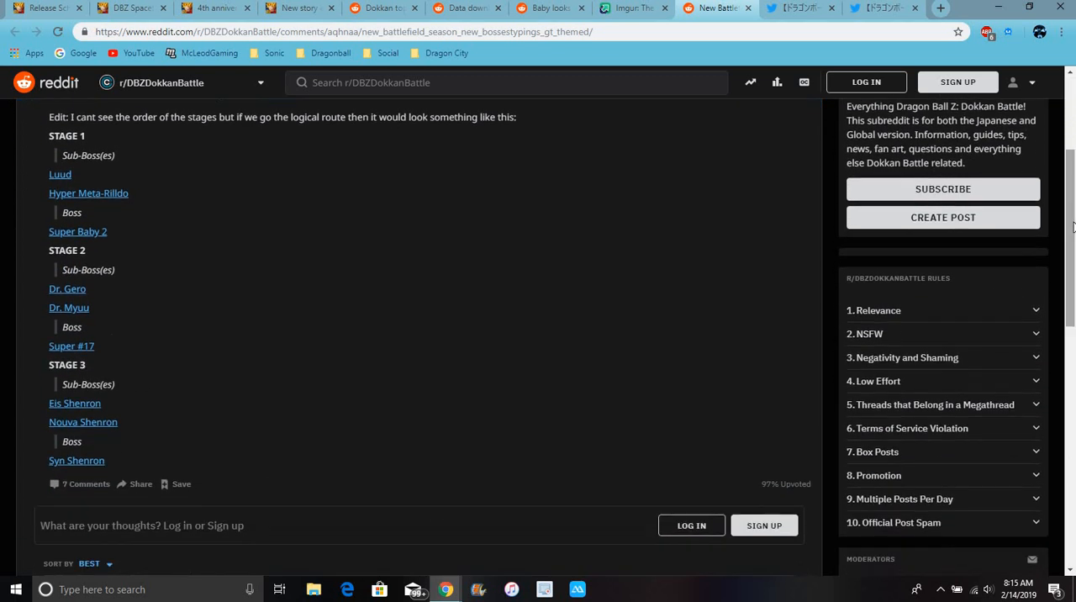
scroll(down, 3)
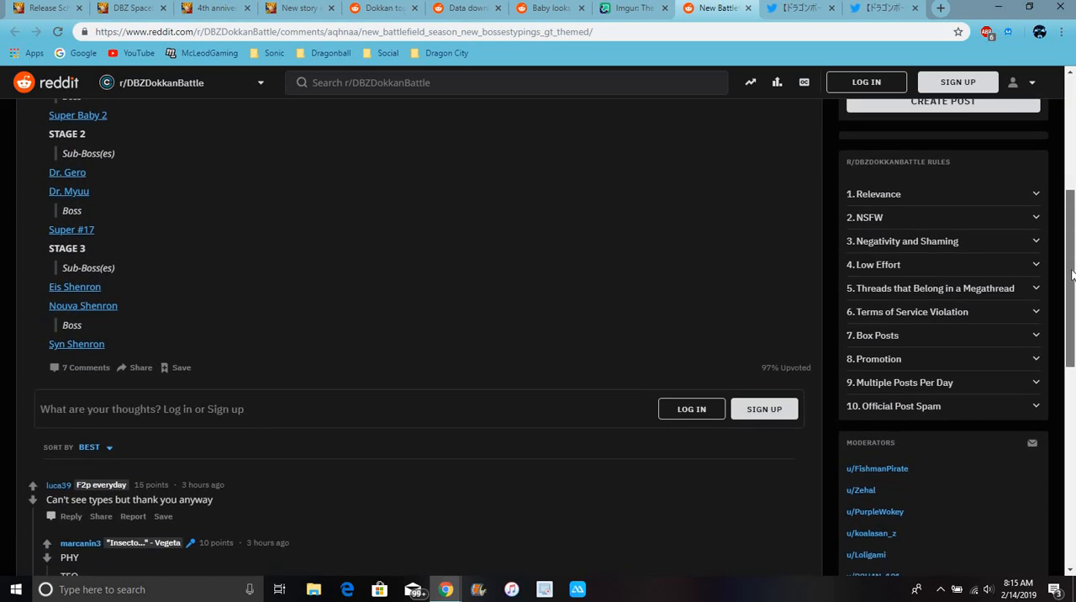
scroll(down, 3)
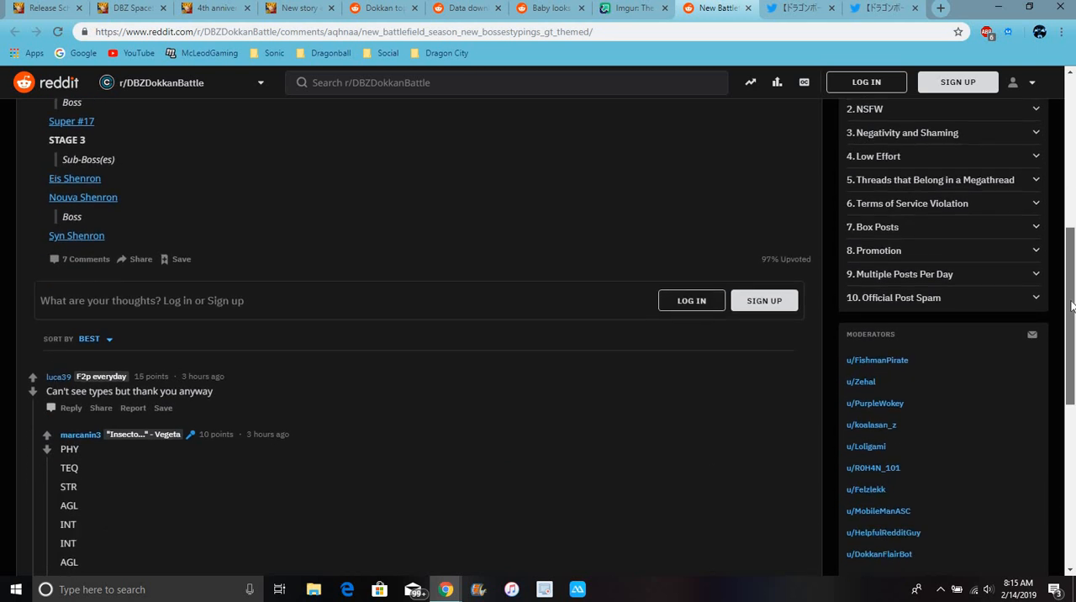
scroll(down, 3)
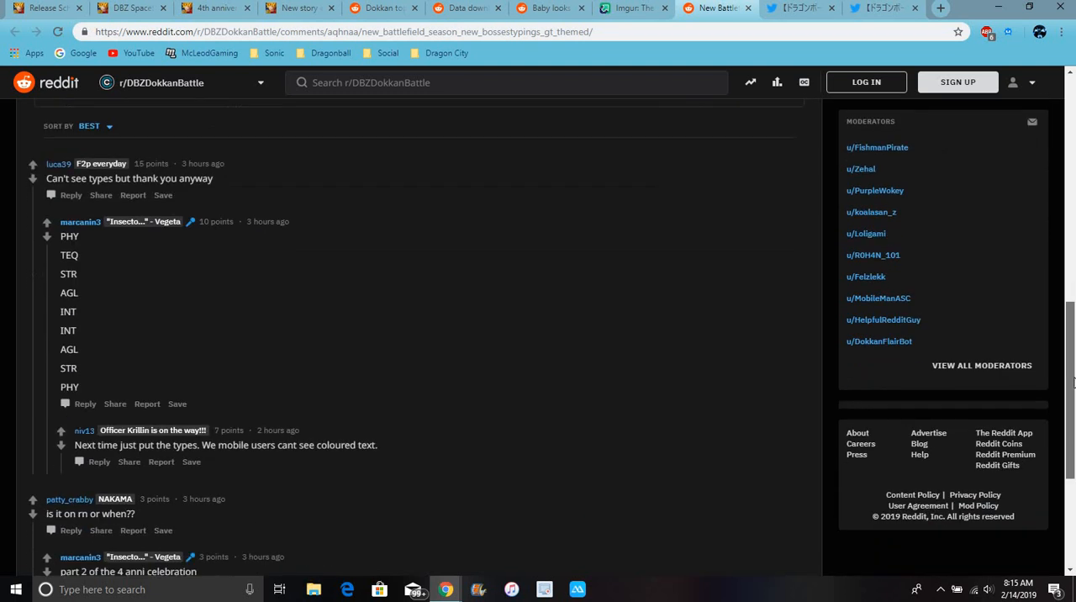
scroll(down, 3)
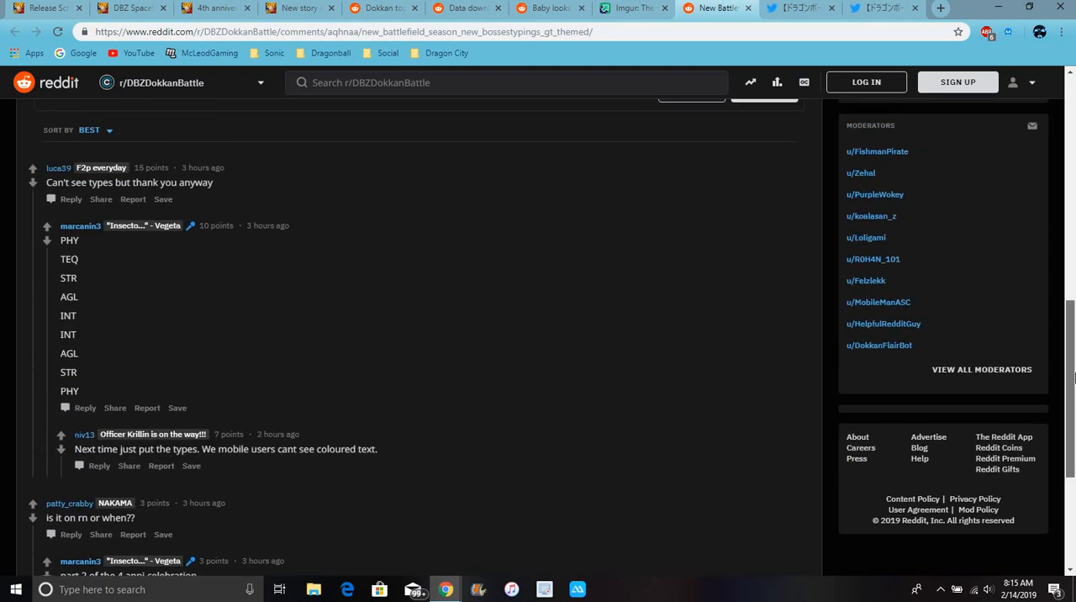
scroll(down, 3)
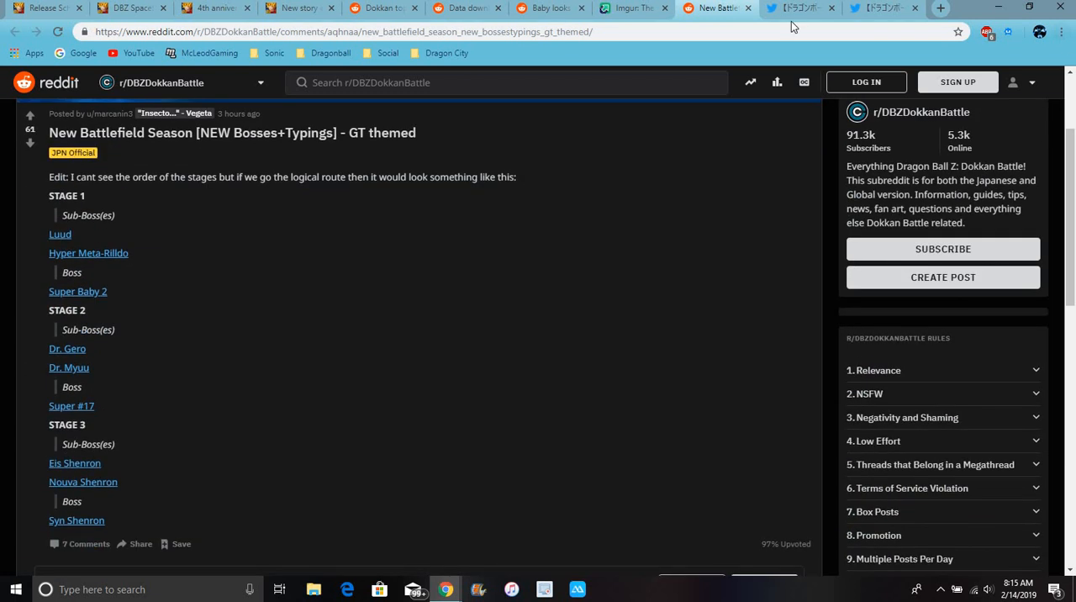
In the first Twitter tab, scroll to the official tweet's super attack preview video and play it.
click(800, 9)
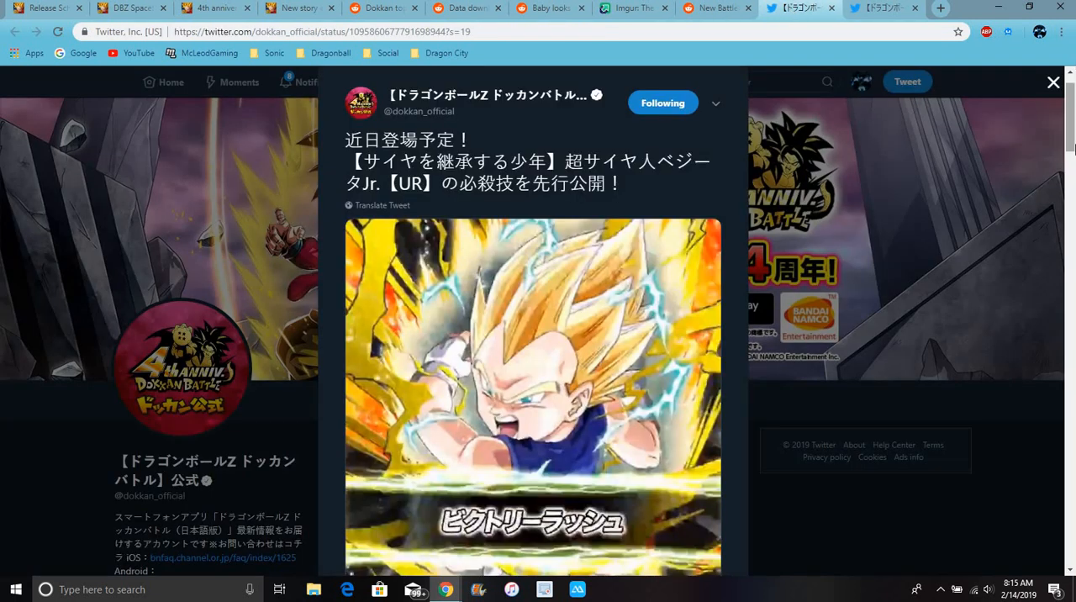
scroll(down, 3)
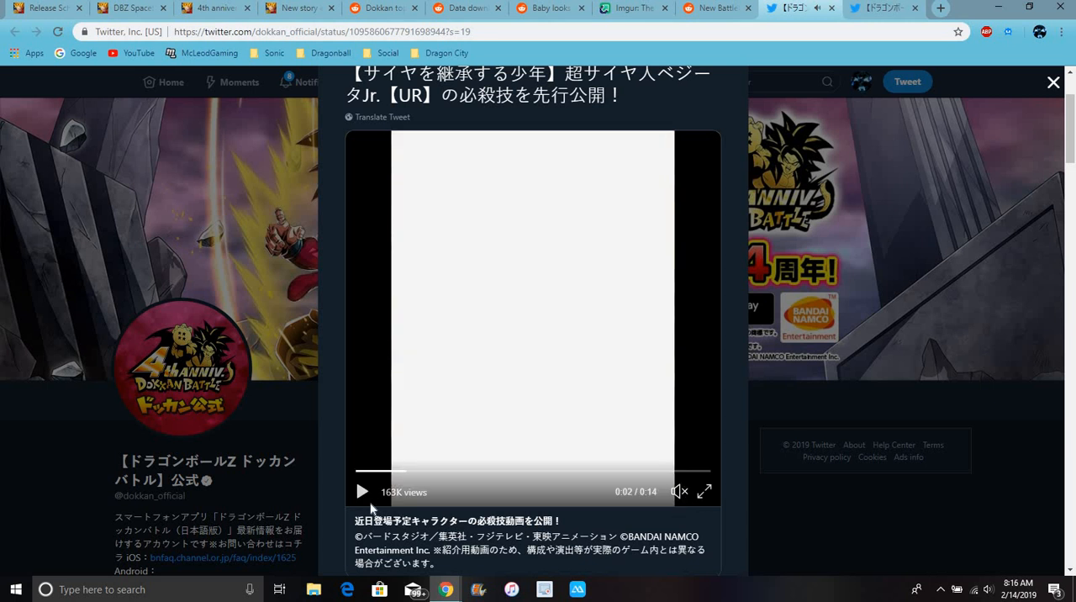
click(361, 492)
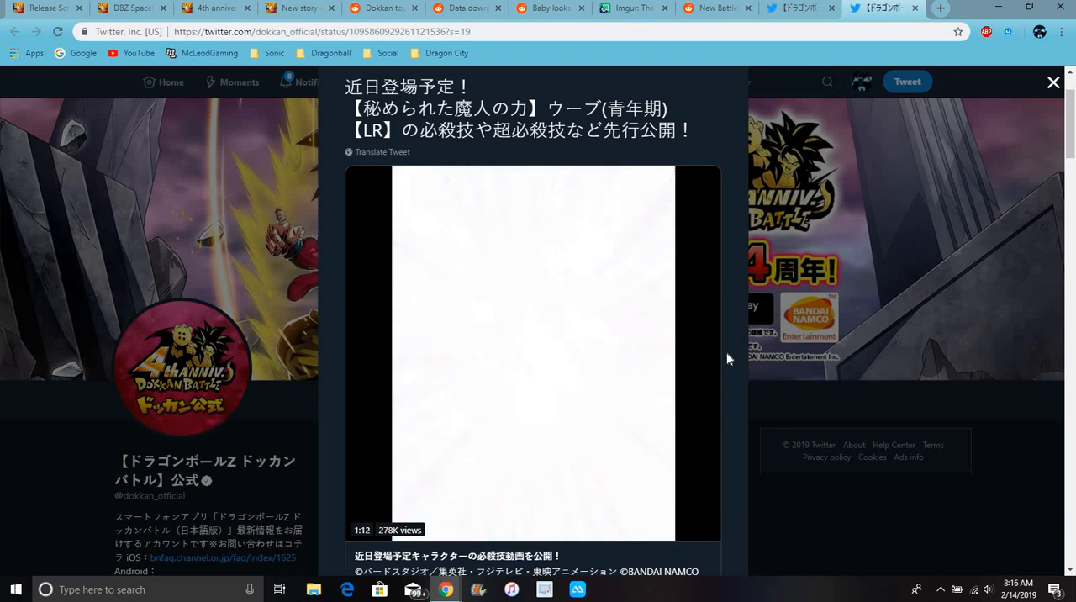
Play the LR Uub super attack video in the second official tweet.
click(534, 353)
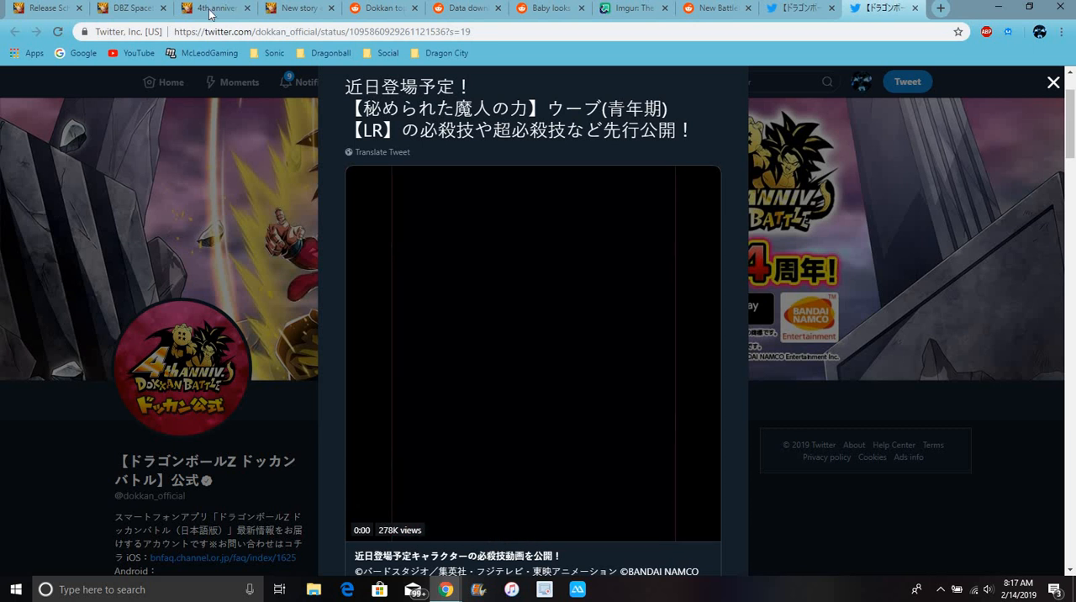
Switch back to the DBZ Space release schedule showing the LR Super TEQ Ove (adolescence) card.
click(382, 8)
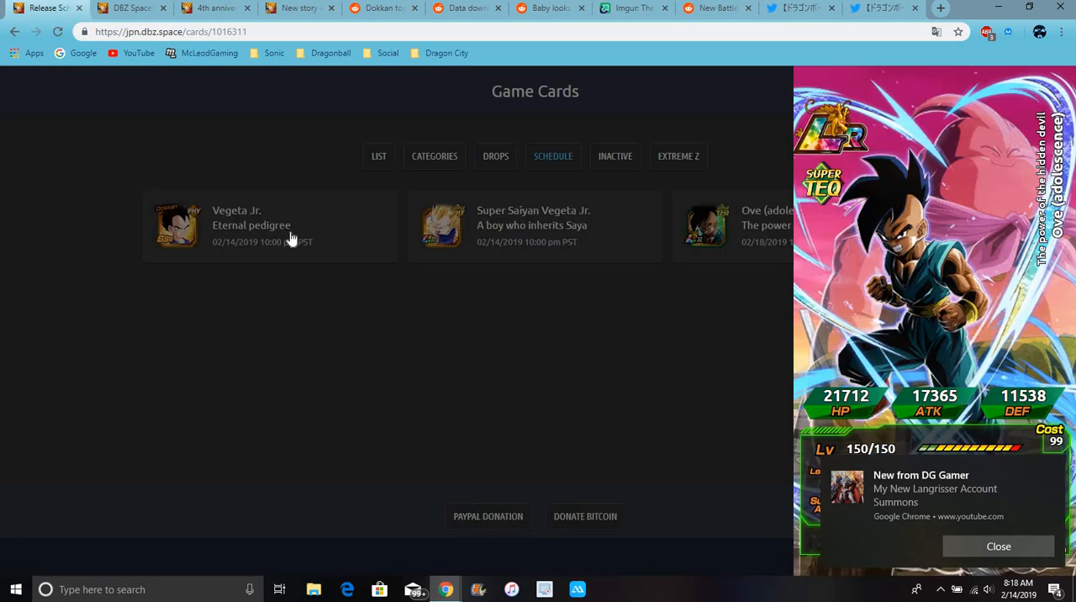
mouse_move(637, 376)
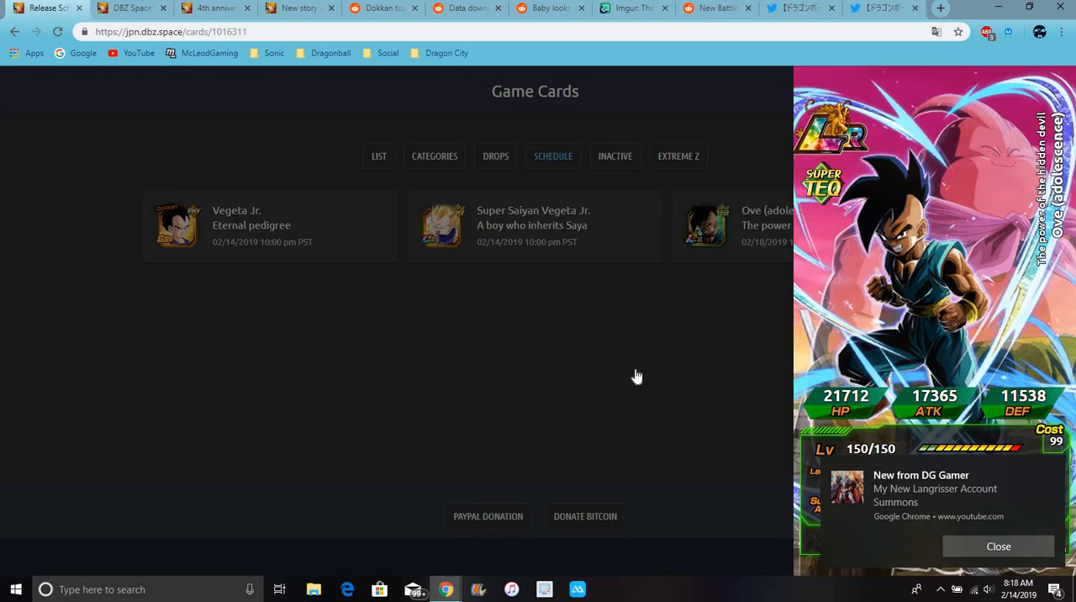